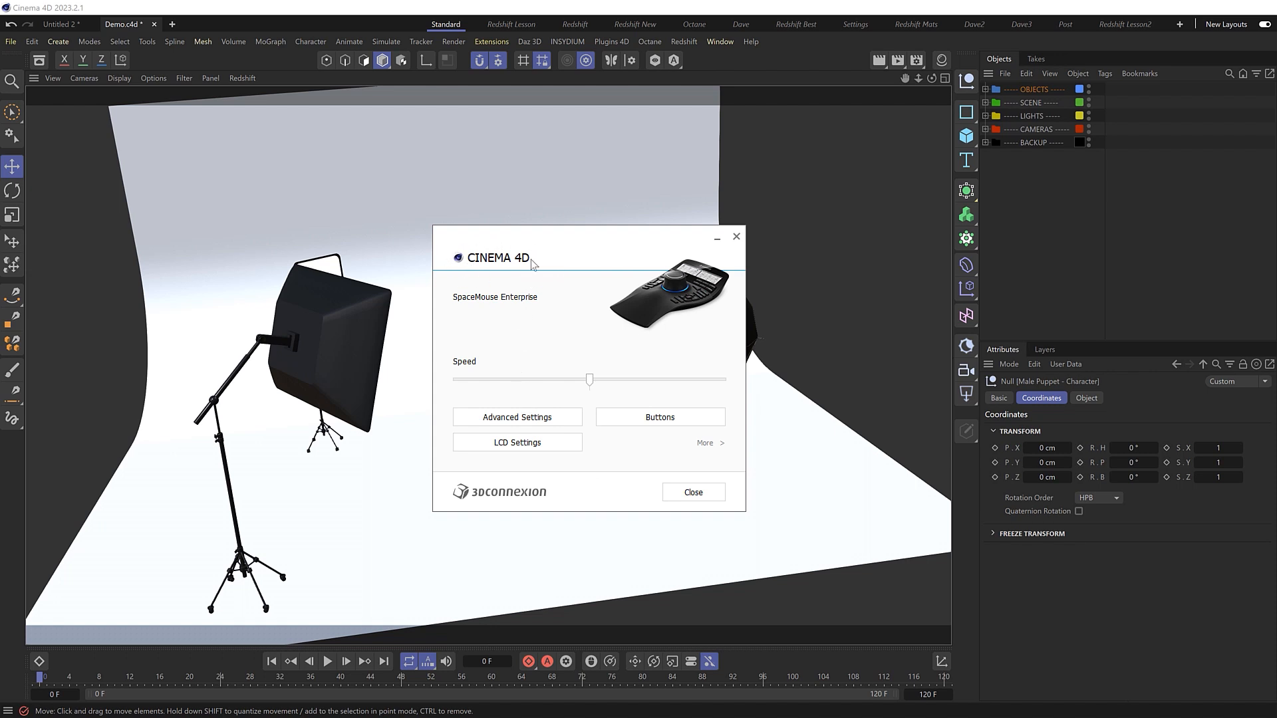
Reveal Cinema 4D's advanced SpaceMouse settings and expand the navigation mode choices, currently Target Camera Mode.
{"action": "left_click", "coordinate": [515, 417]}
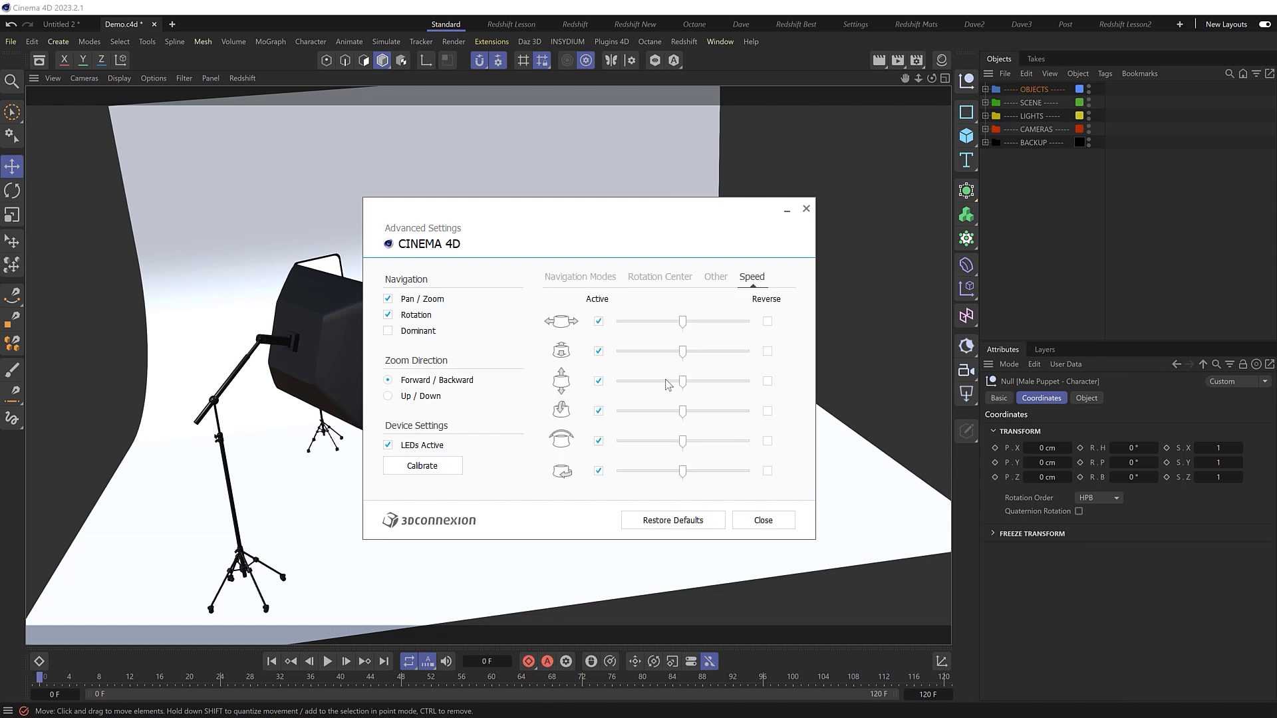
{"action": "left_click", "coordinate": [579, 277]}
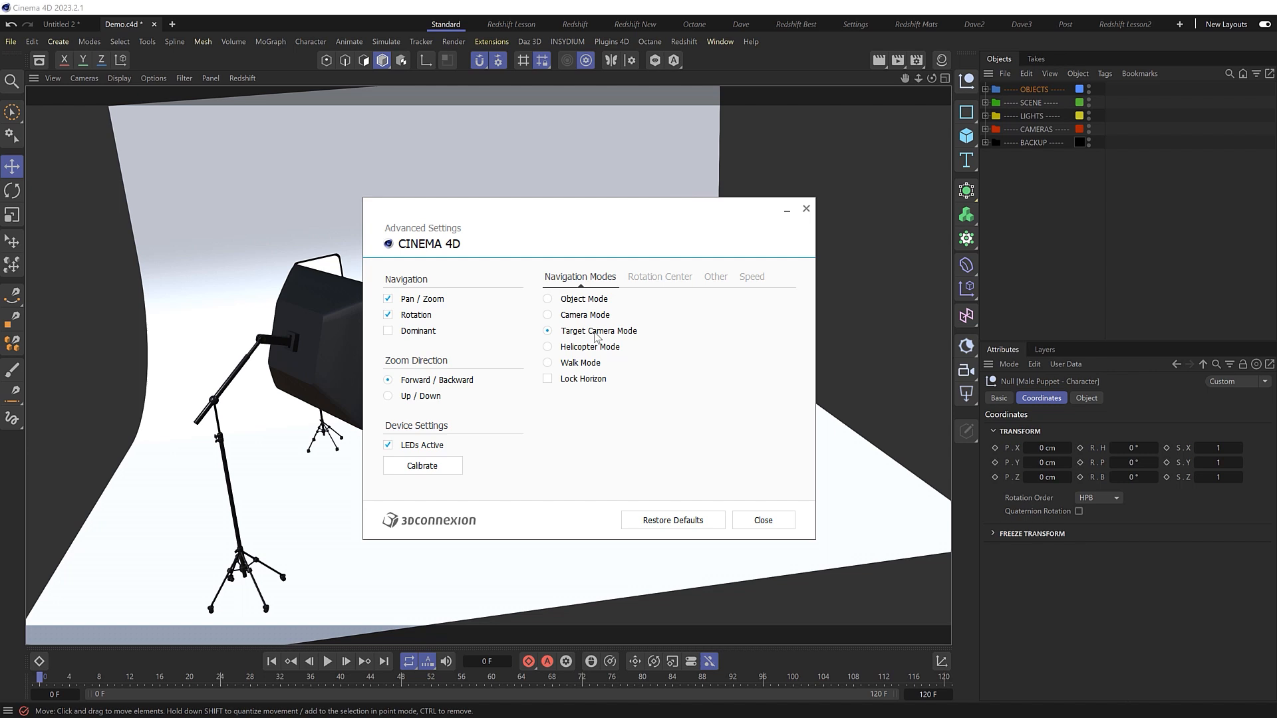
{"action": "mouse_move", "coordinate": [599, 338]}
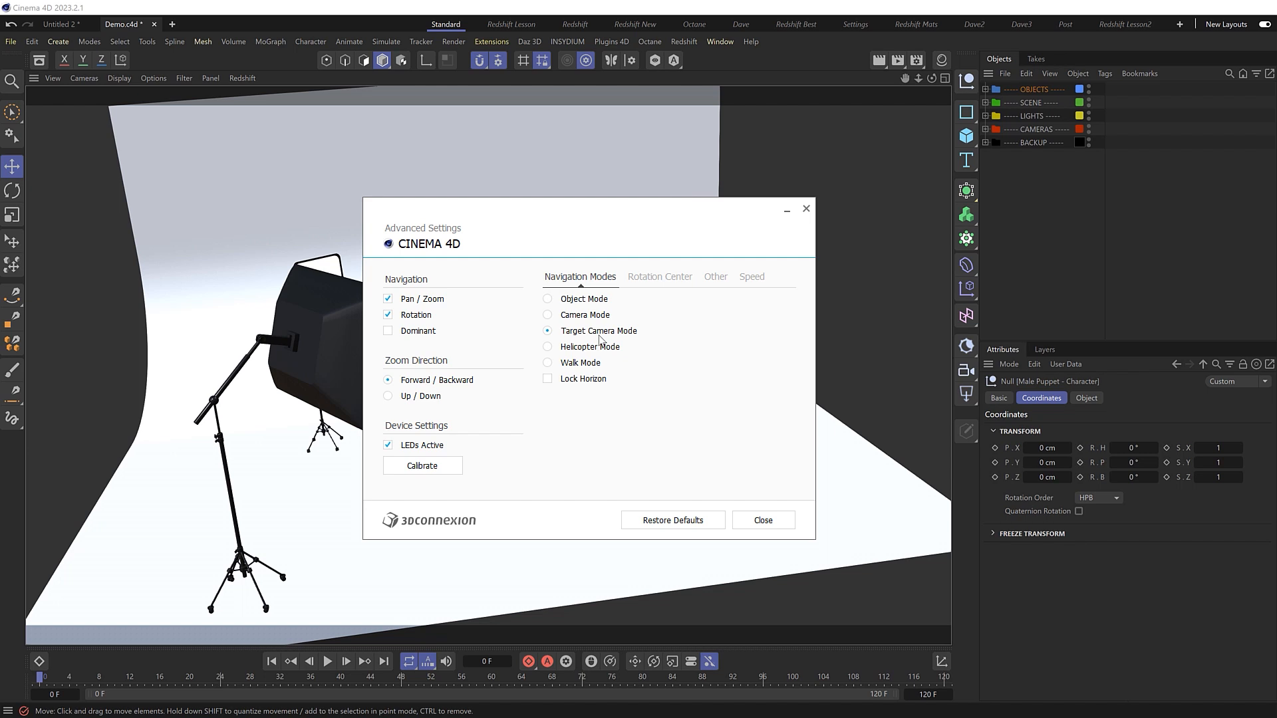
{"action": "mouse_move", "coordinate": [568, 305]}
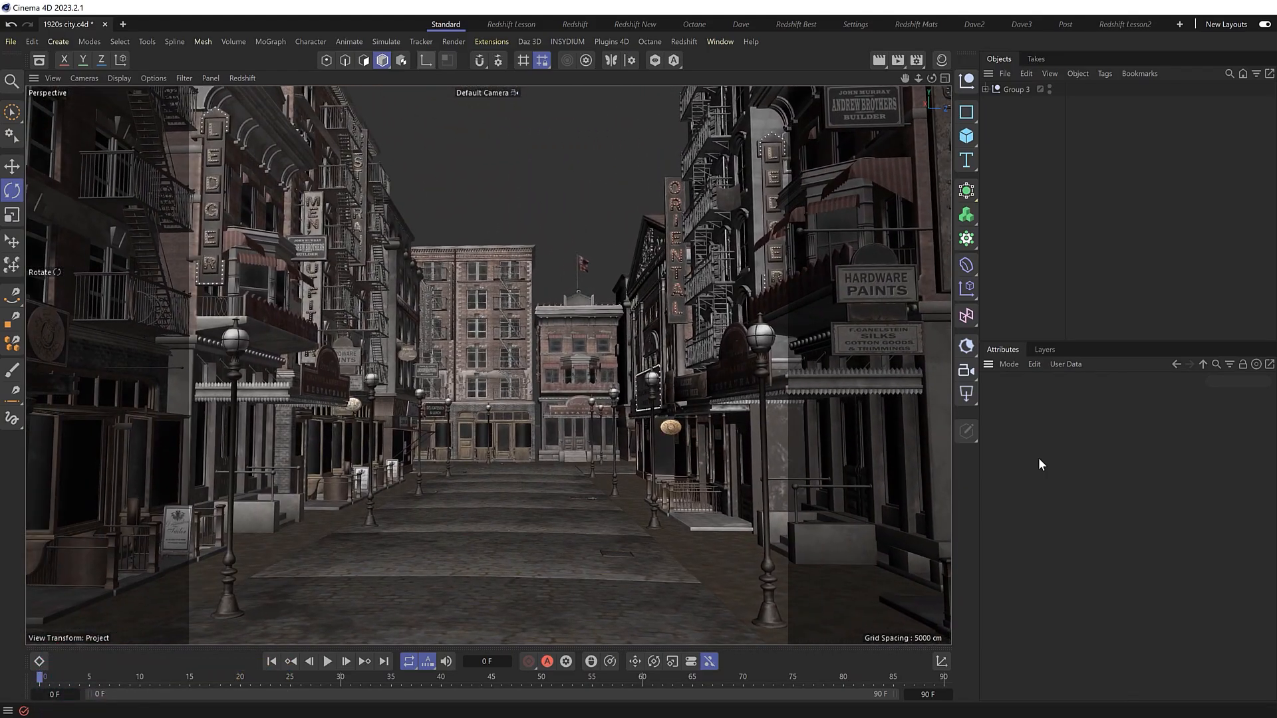
Switch to the City.c4d document so the skyscraper city scene fills the viewport.
{"action": "left_click", "coordinate": [123, 24]}
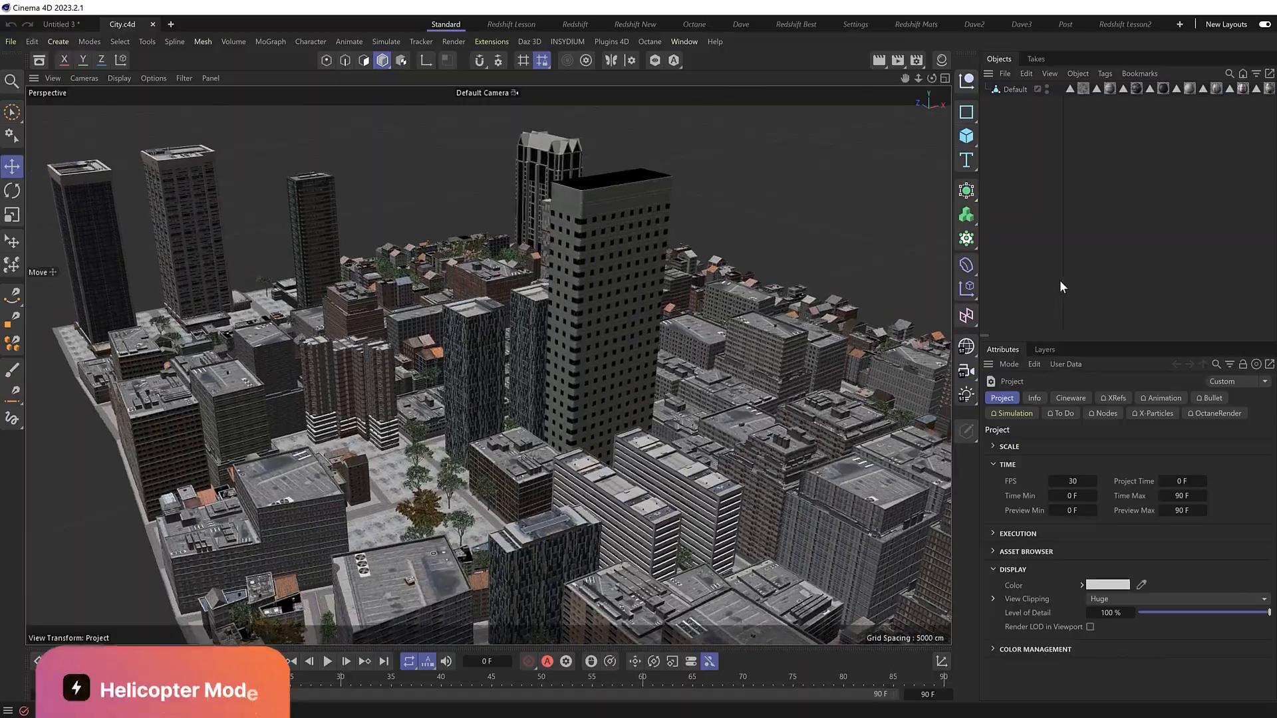